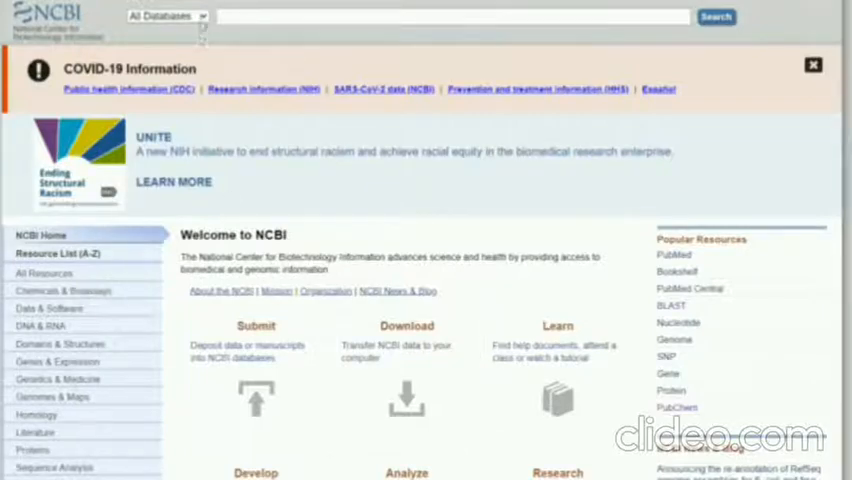
Choose the Nucleotide database from the NCBI database list.
click(164, 16)
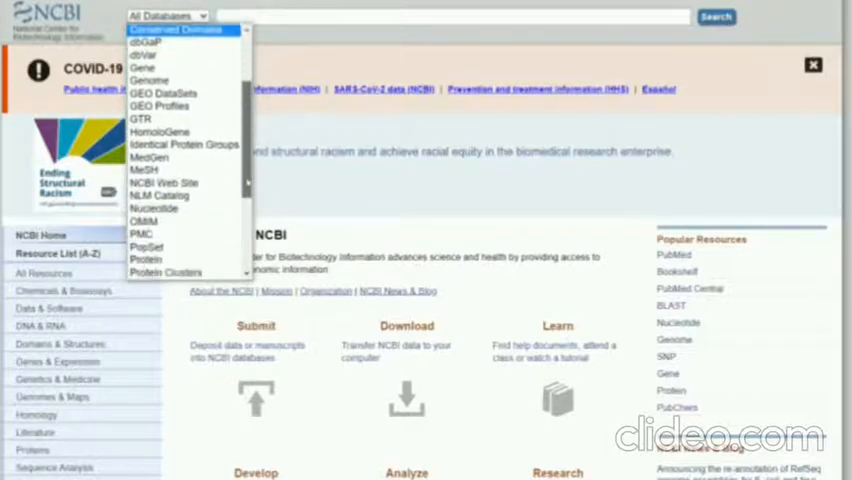
click(154, 208)
text(Hemoglobin of drosophila melanogaster)
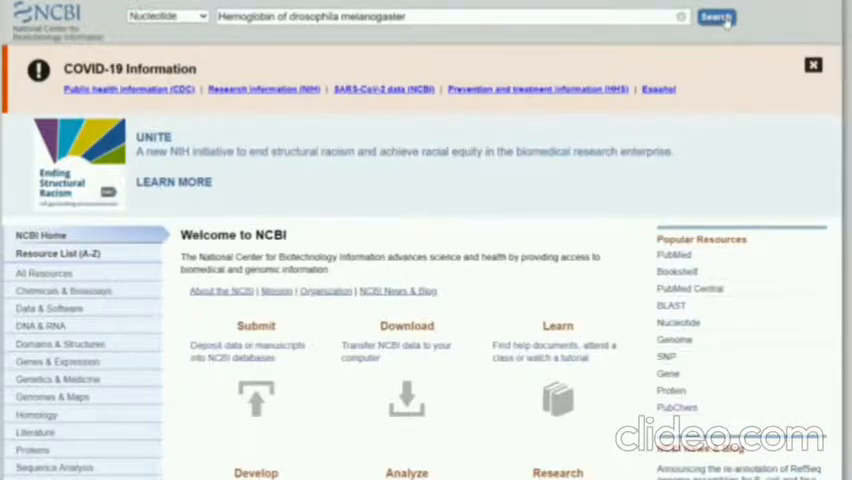
Run the hemoglobin search and browse the Nucleotide results toward the glob2 mRNA entry.
click(716, 16)
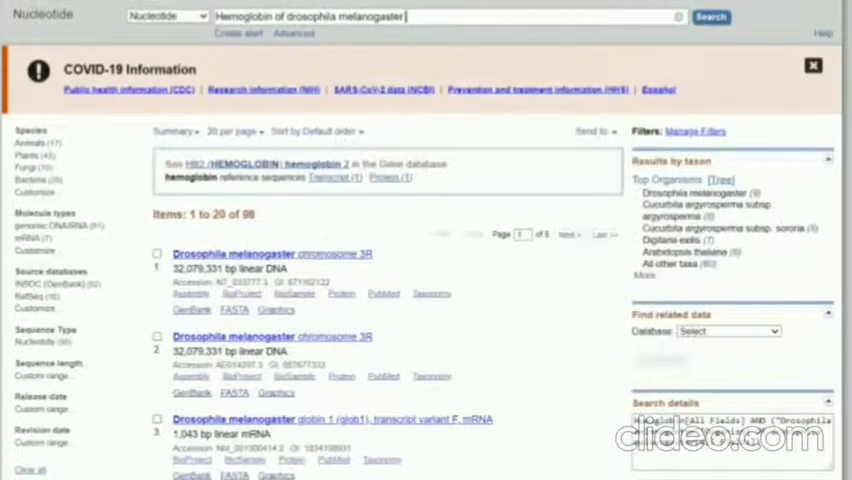
scroll(down, 3)
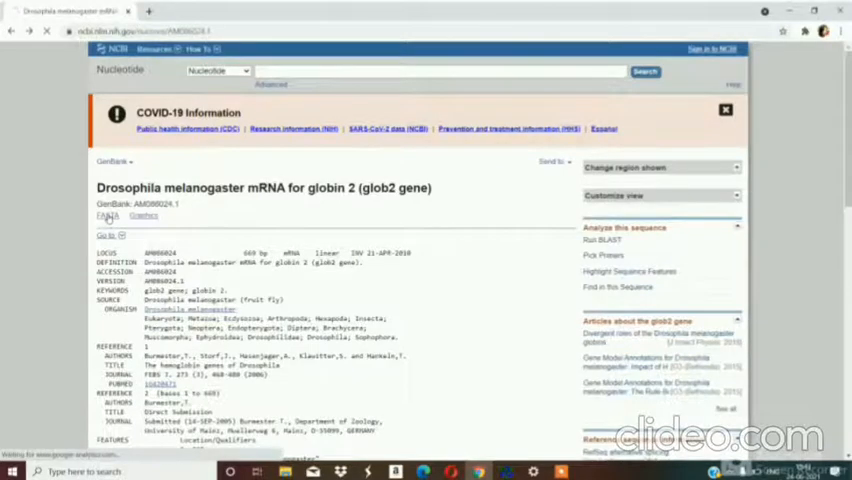
Switch the glob2 GenBank record to its FASTA sequence view for copying into ApE.
click(104, 216)
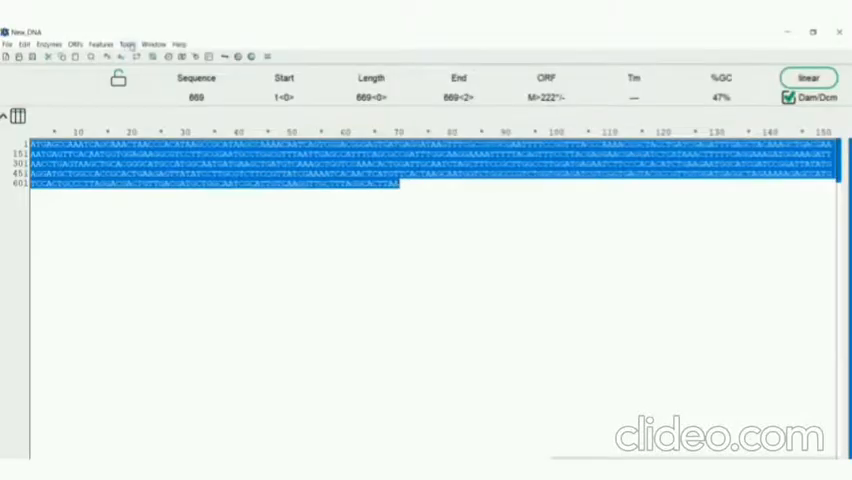
Run Find Primers on the glob2 sequence with the Self complement check enabled.
click(126, 44)
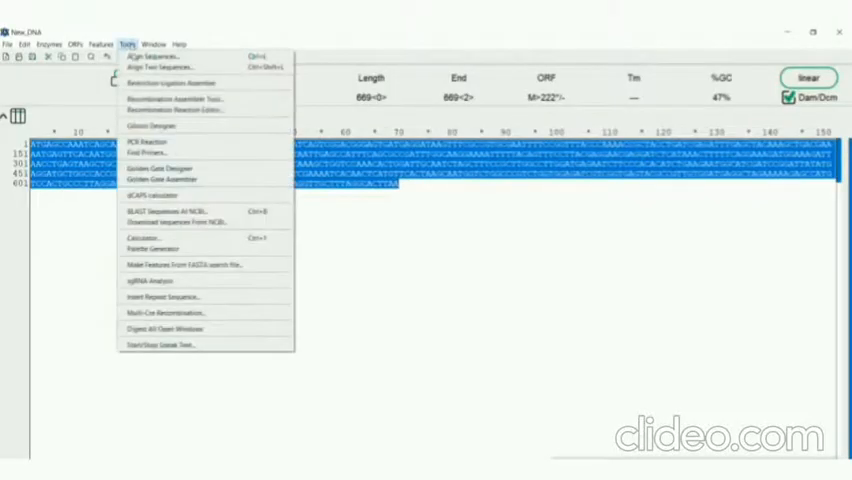
click(148, 152)
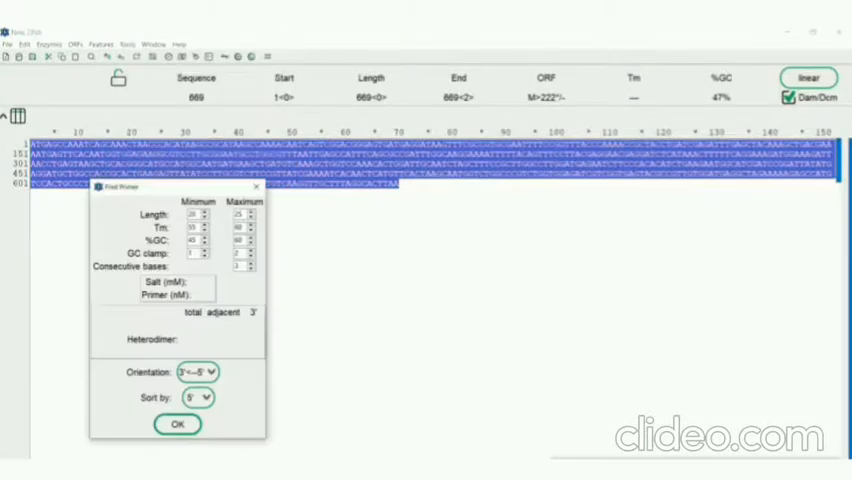
click(100, 326)
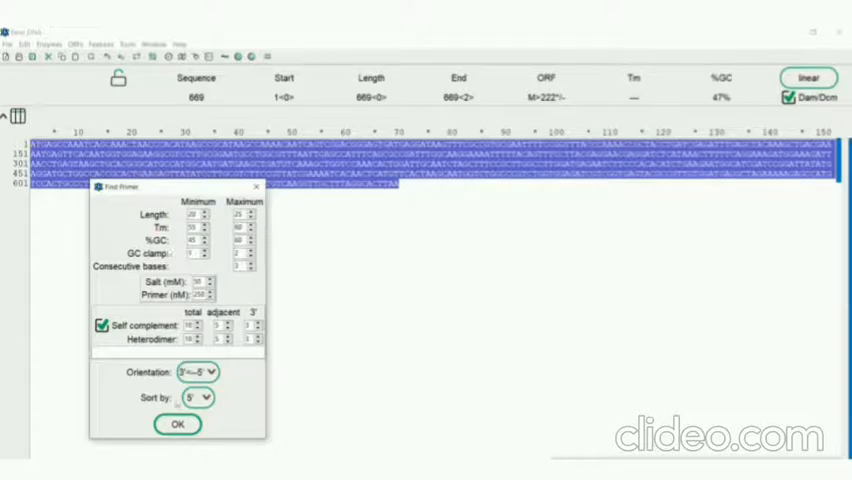
click(176, 424)
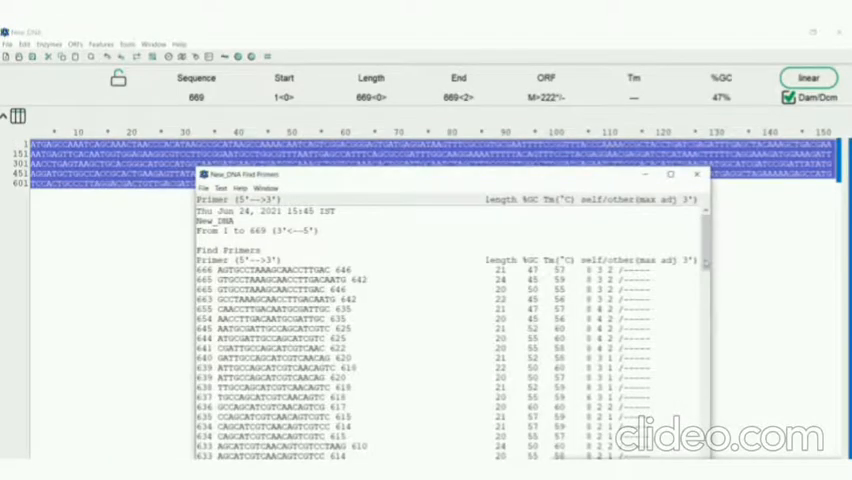
Highlight one listed primer in the sequence, marking bases 825–848.
scroll(down, 3)
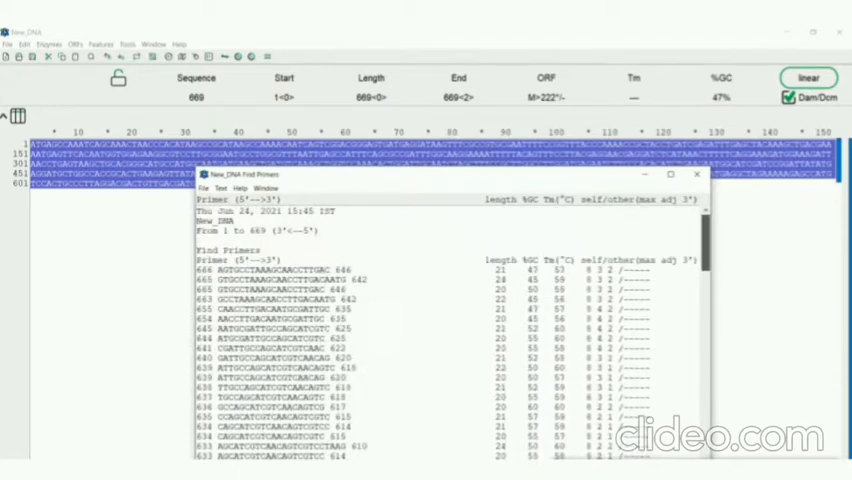
click(290, 330)
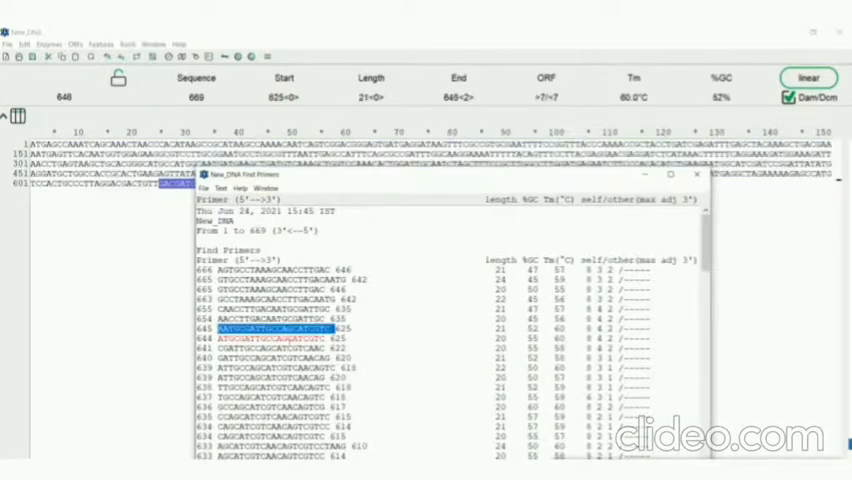